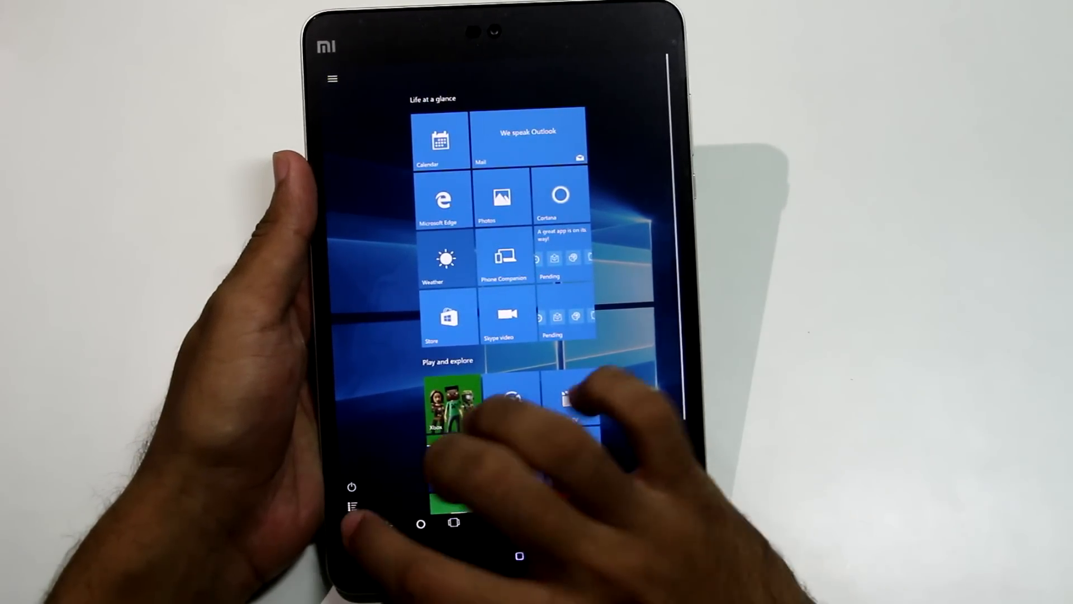
# Show This PC with the single Windows (C:) drive selected, then glance at the Wi-Fi network list.
pyautogui.click(333, 79)
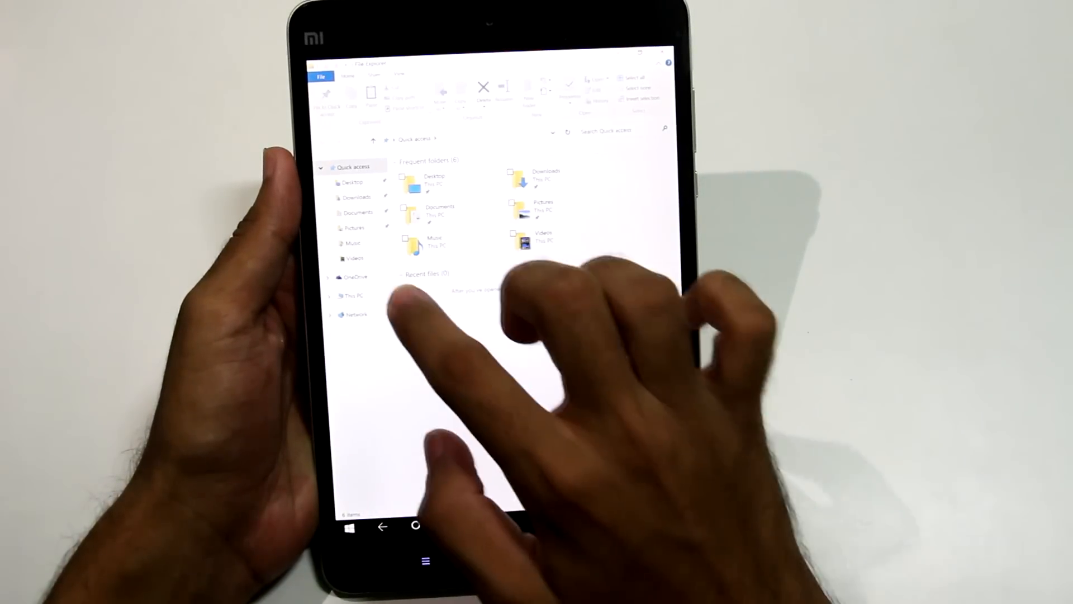
pyautogui.click(355, 295)
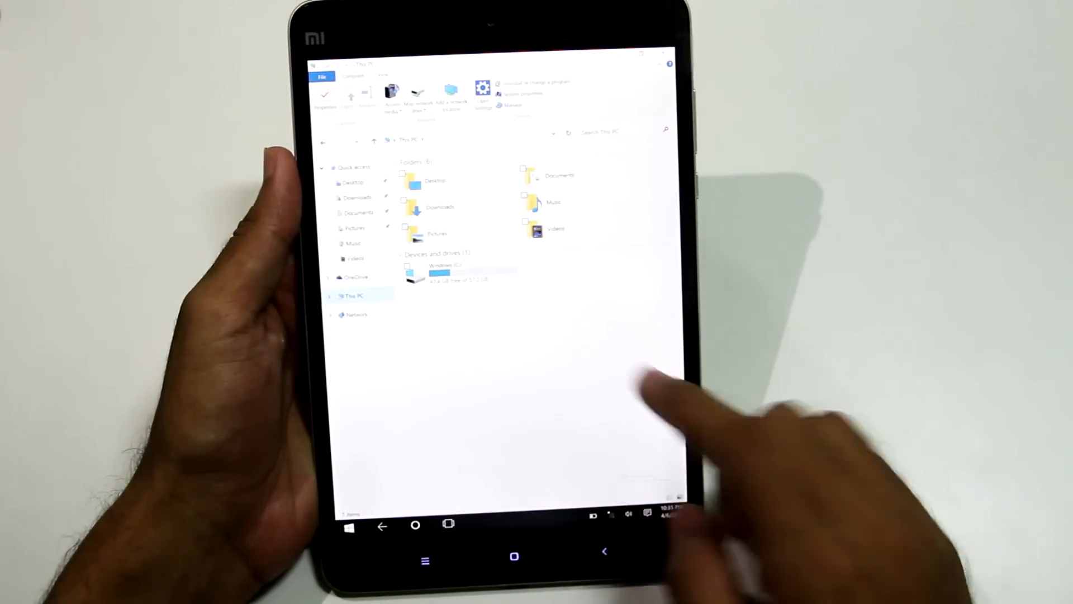
pyautogui.click(445, 271)
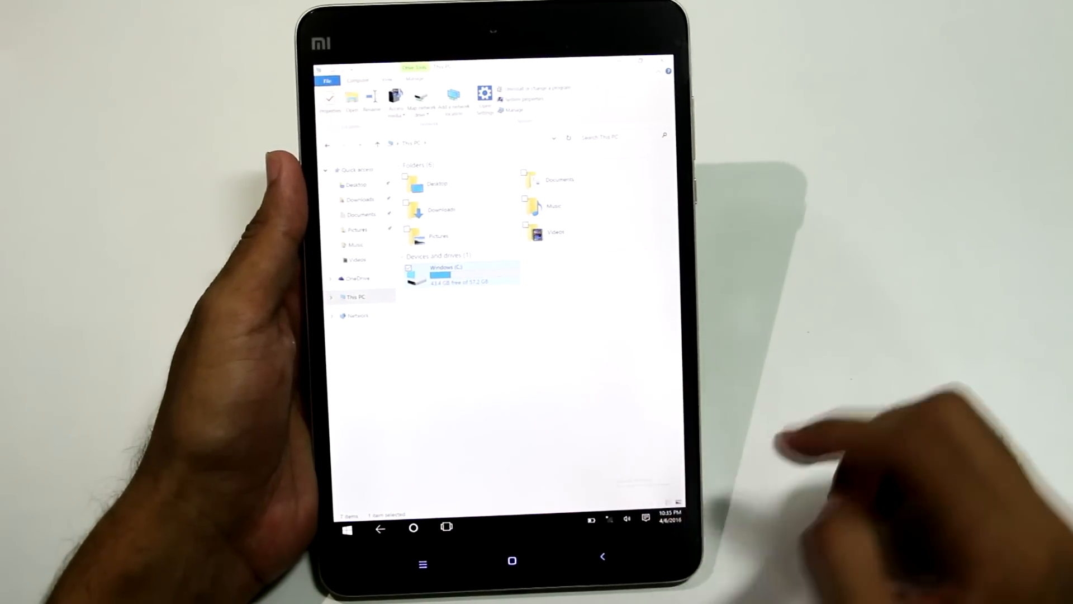
pyautogui.click(608, 519)
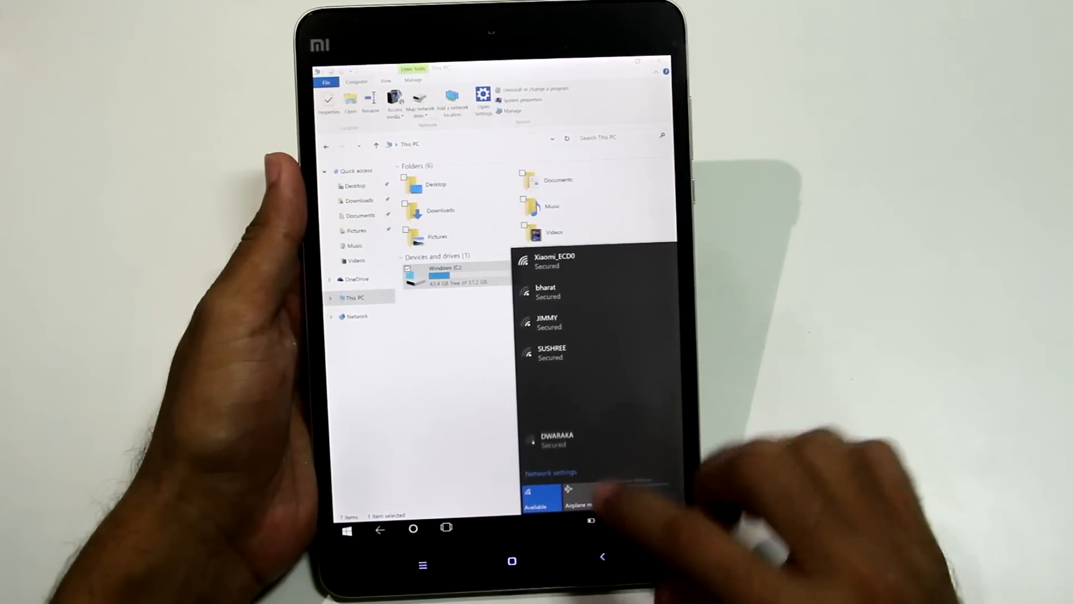
pyautogui.click(554, 261)
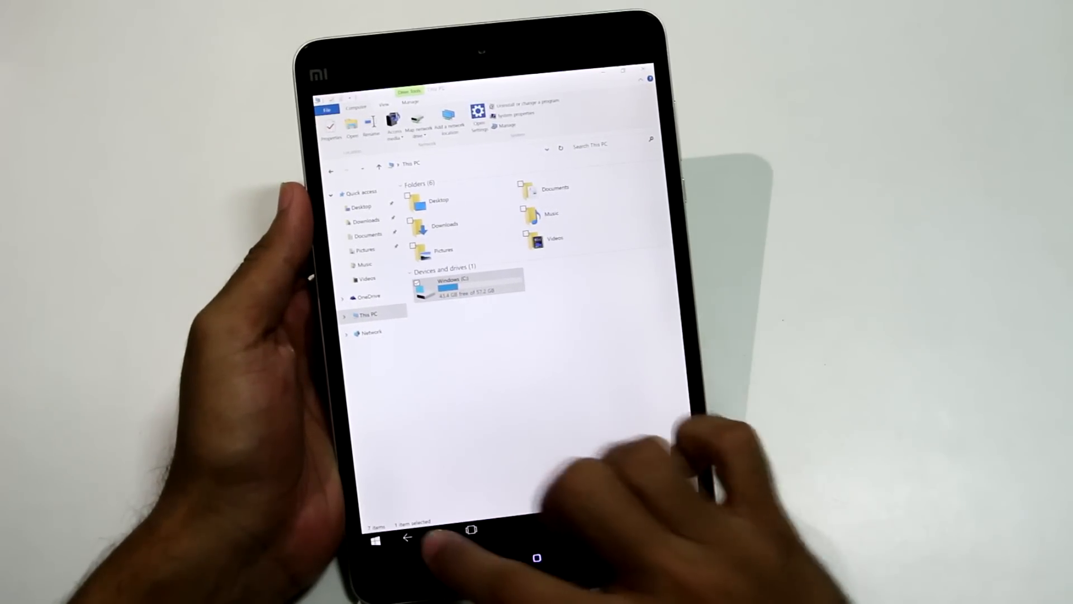
# Turn off Tablet mode from Action Center, check the windowed Start menu, and launch All settings.
pyautogui.click(440, 533)
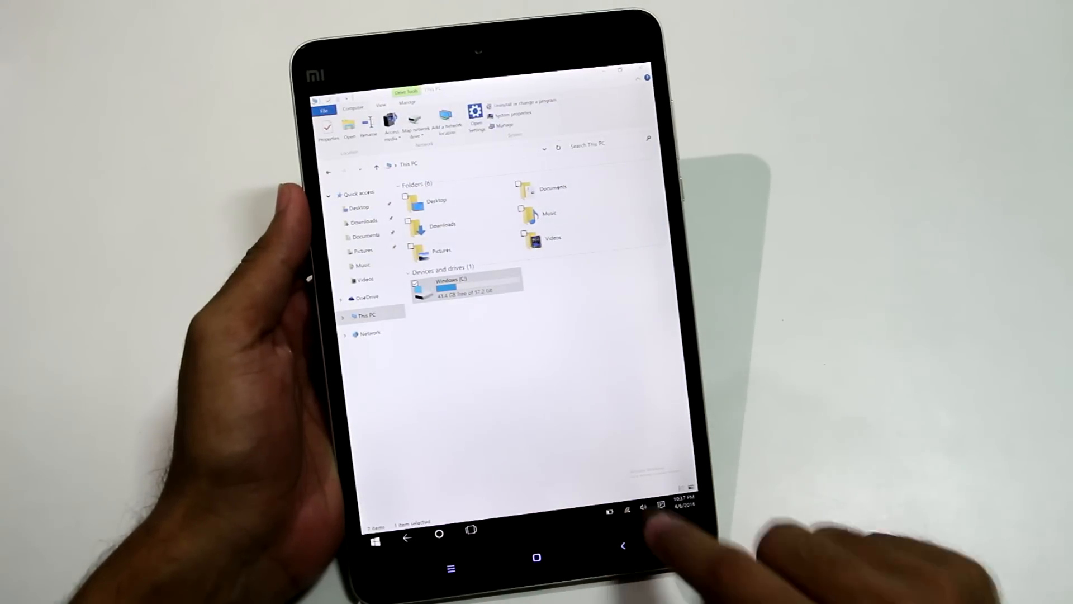
pyautogui.click(660, 507)
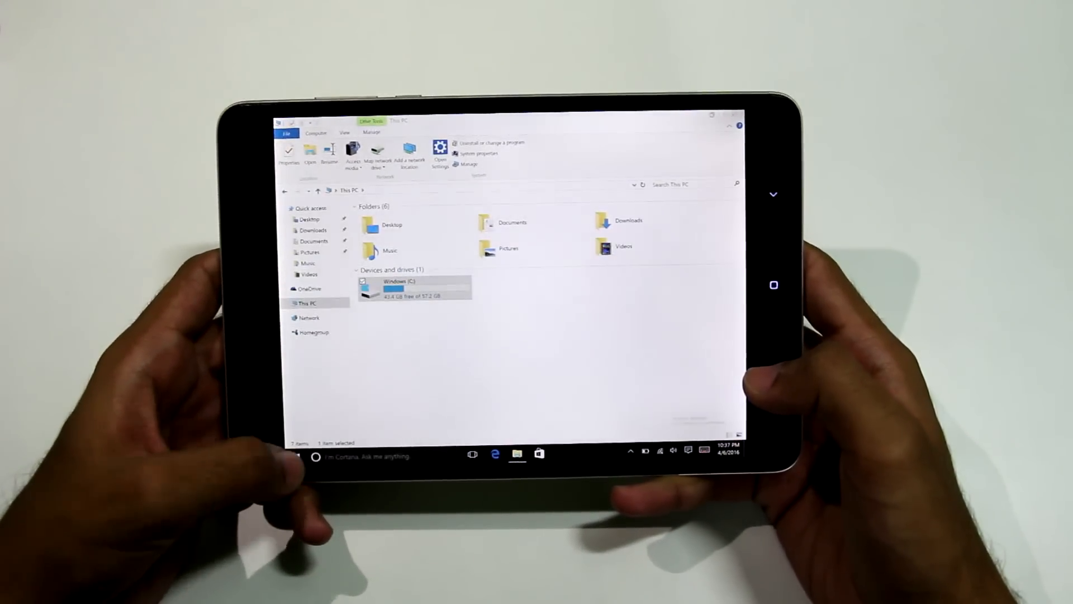
pyautogui.click(307, 455)
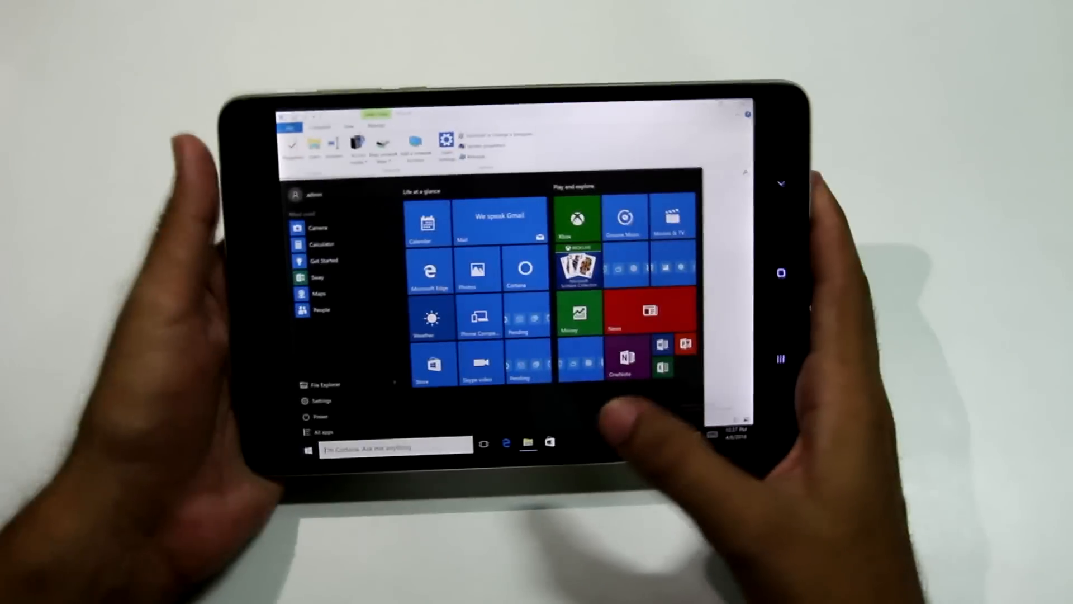
pyautogui.click(426, 269)
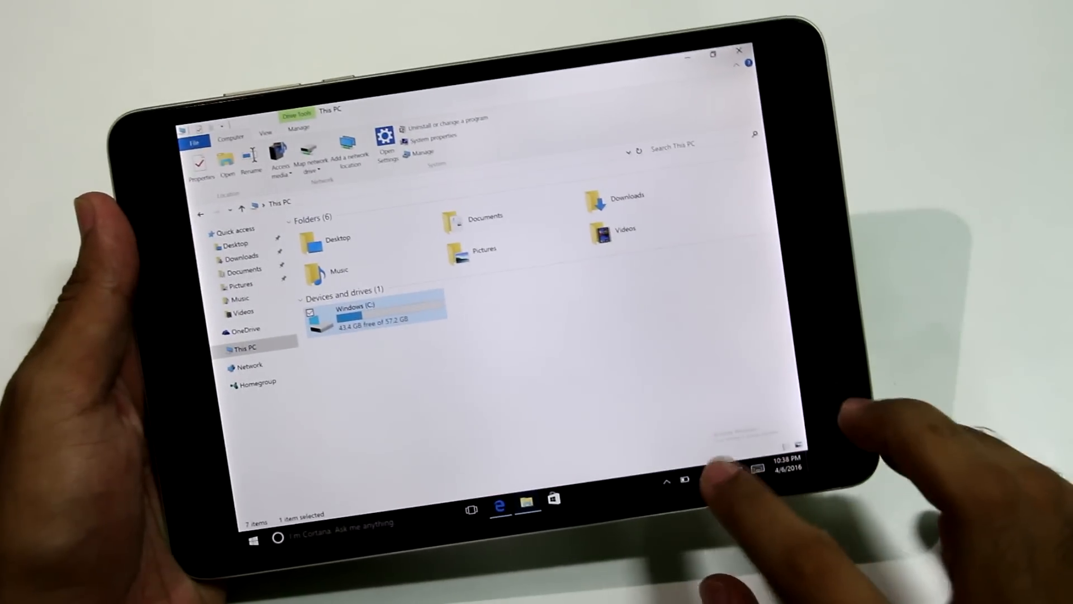
pyautogui.click(738, 479)
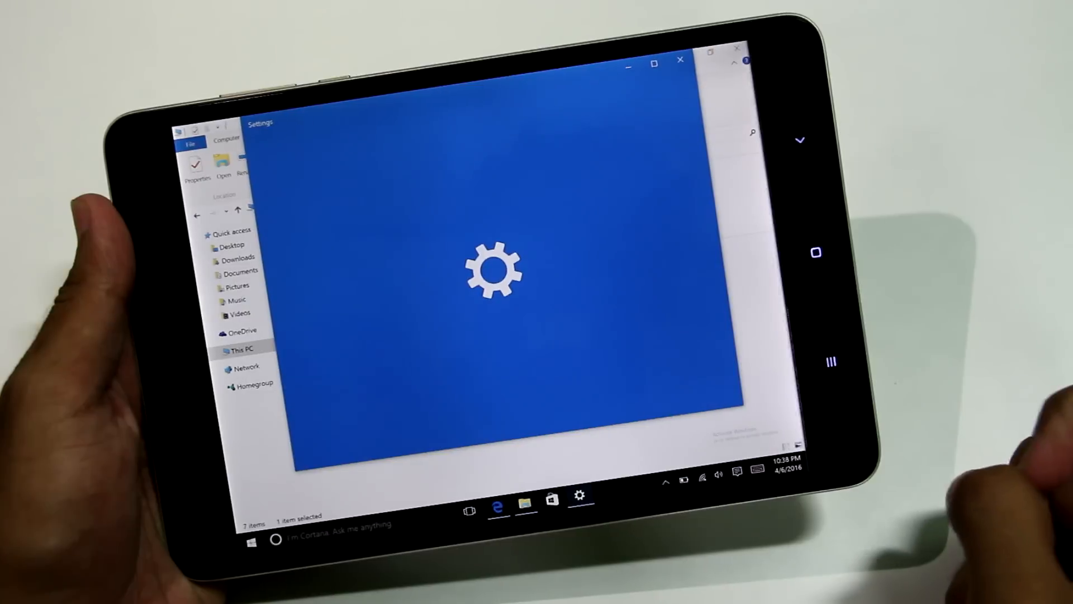
# Browse to Google in Edge by entering 'google' and download the Chrome installer.
pyautogui.click(499, 505)
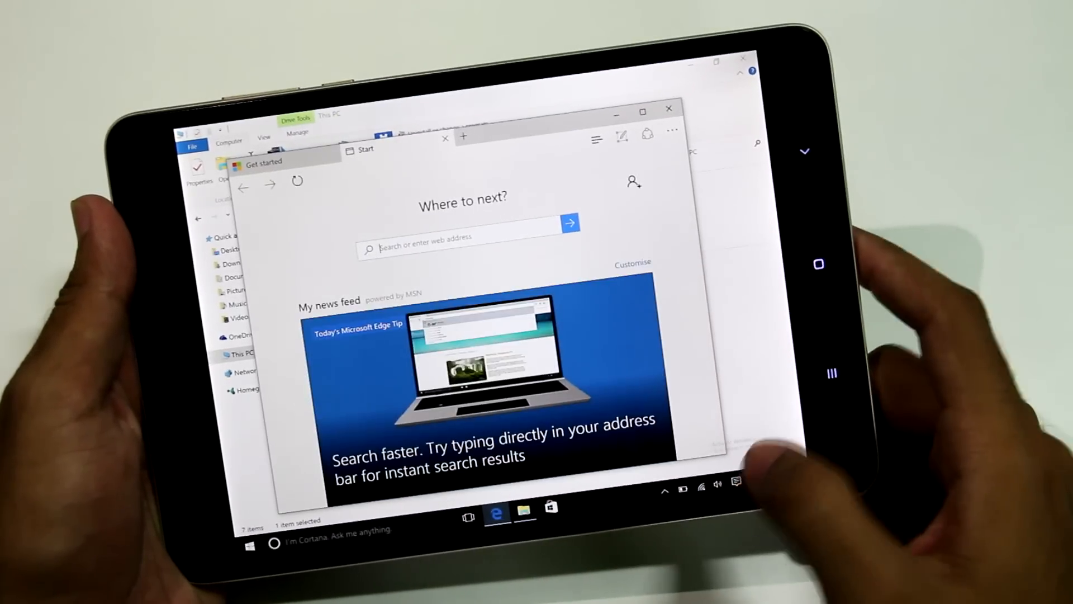
pyautogui.click(465, 237)
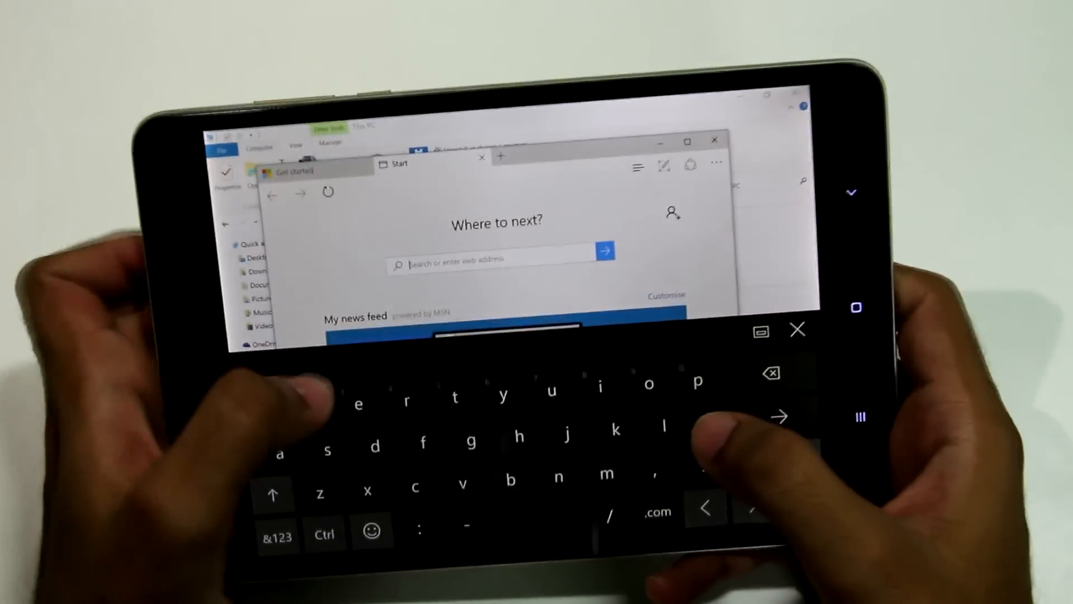
pyautogui.write('google.co.in/?gws_rd=ssl')
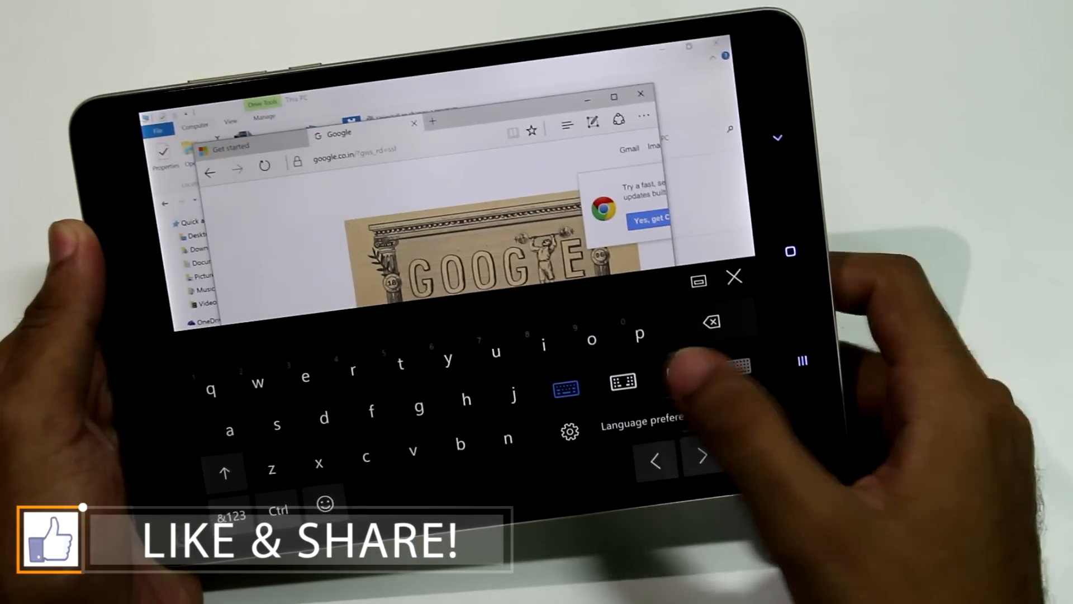
pyautogui.click(734, 277)
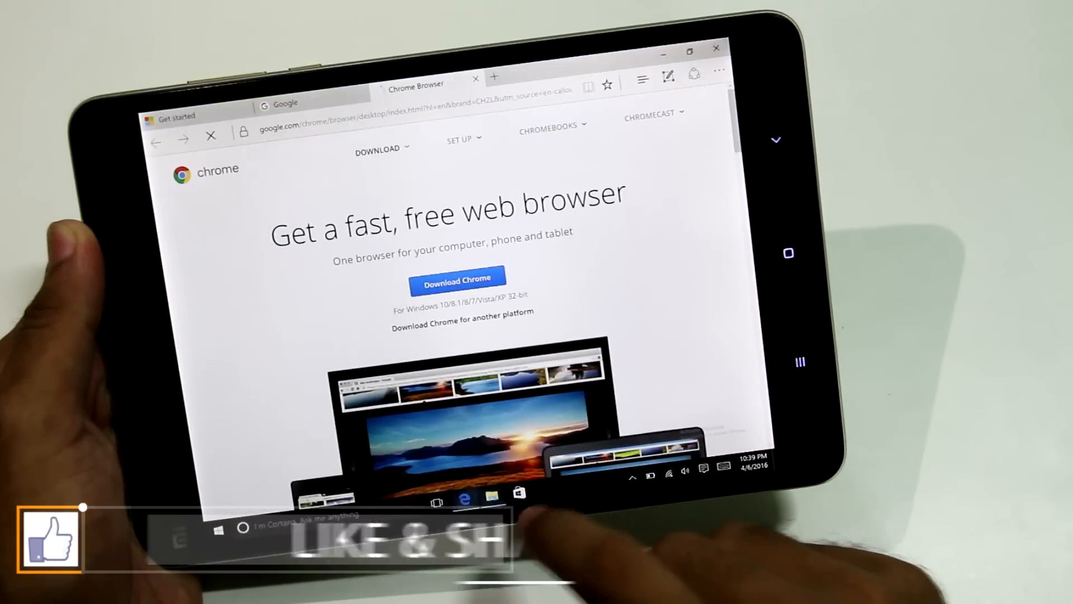
pyautogui.click(491, 494)
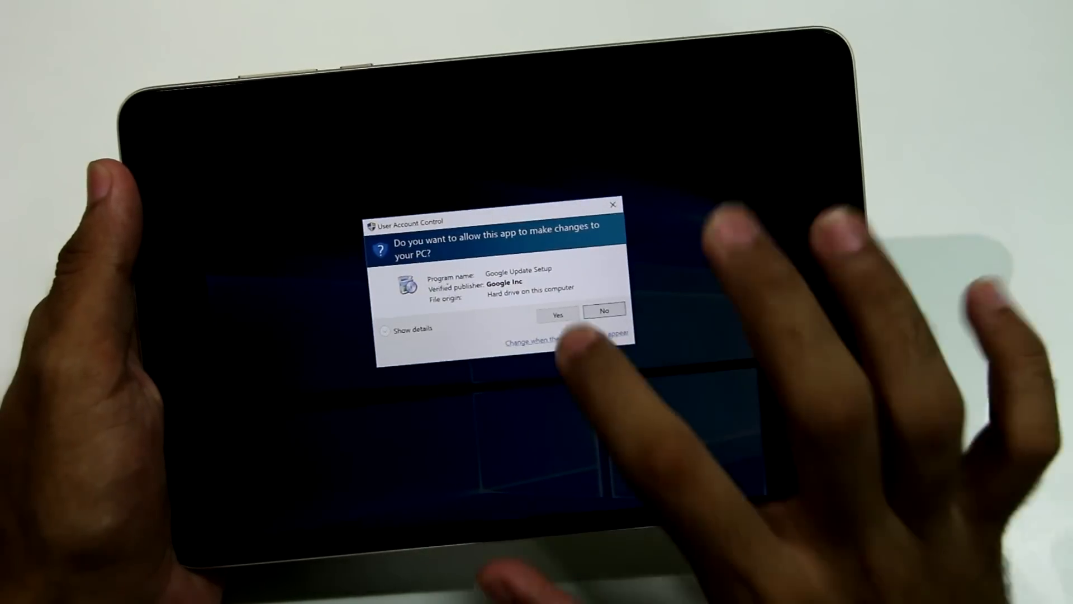
# Allow the Chrome installer, search from an omnibox suggestion and open the Mi Pad 2 review on YouTube.
pyautogui.click(557, 314)
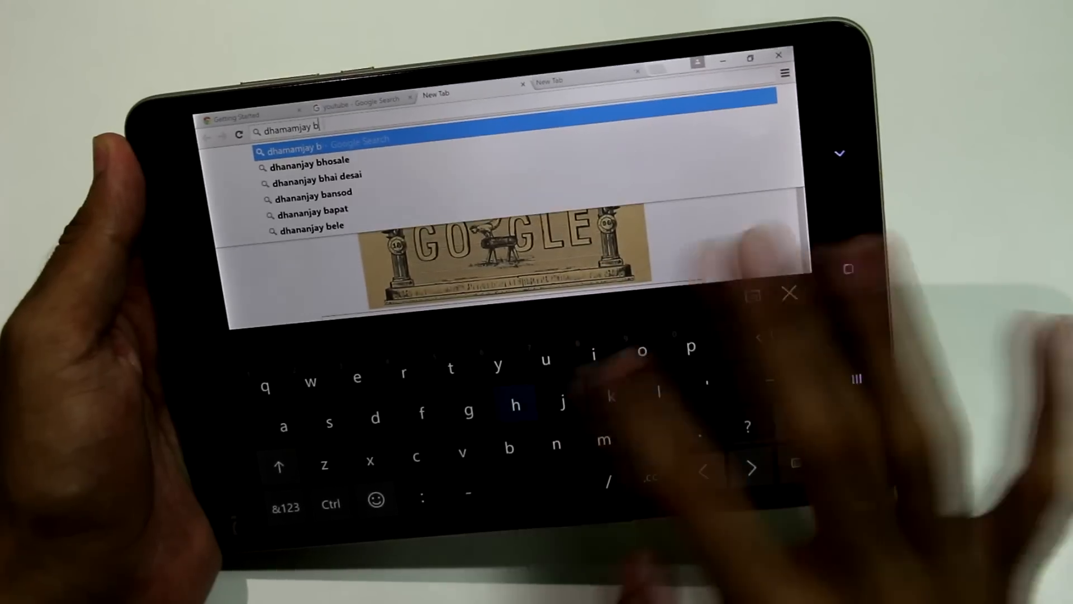
pyautogui.click(310, 160)
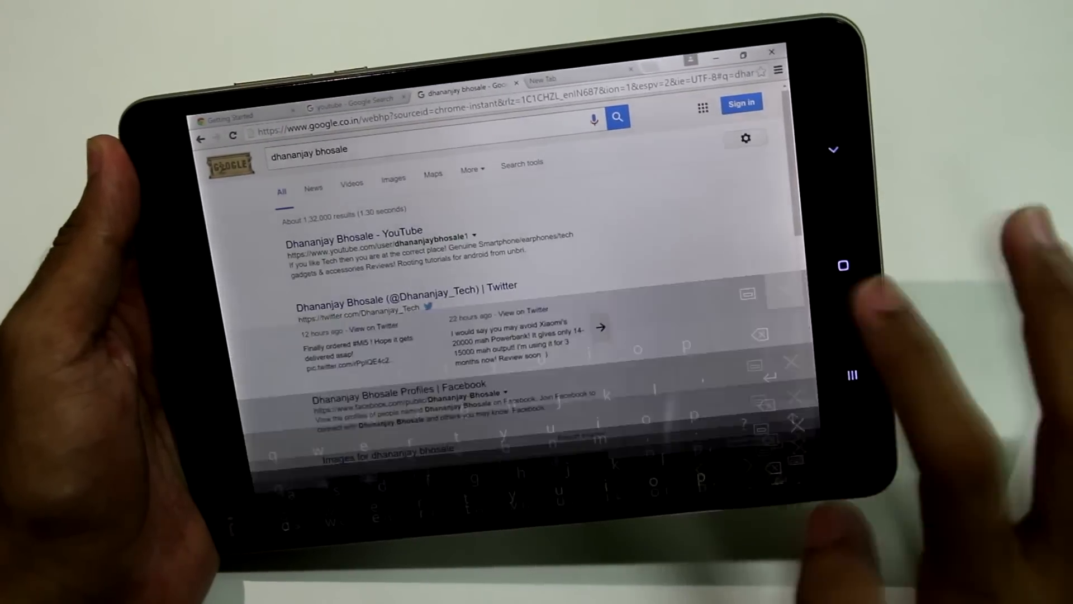
pyautogui.click(354, 232)
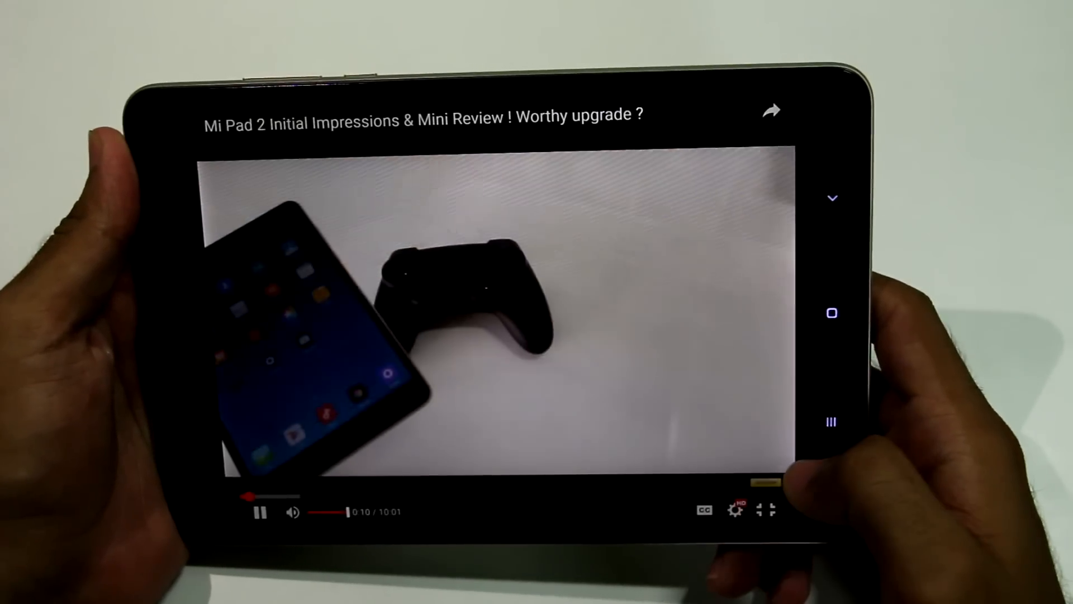
# Check the video's Quality shows 1080p, then close Chrome to return to the desktop.
pyautogui.click(734, 510)
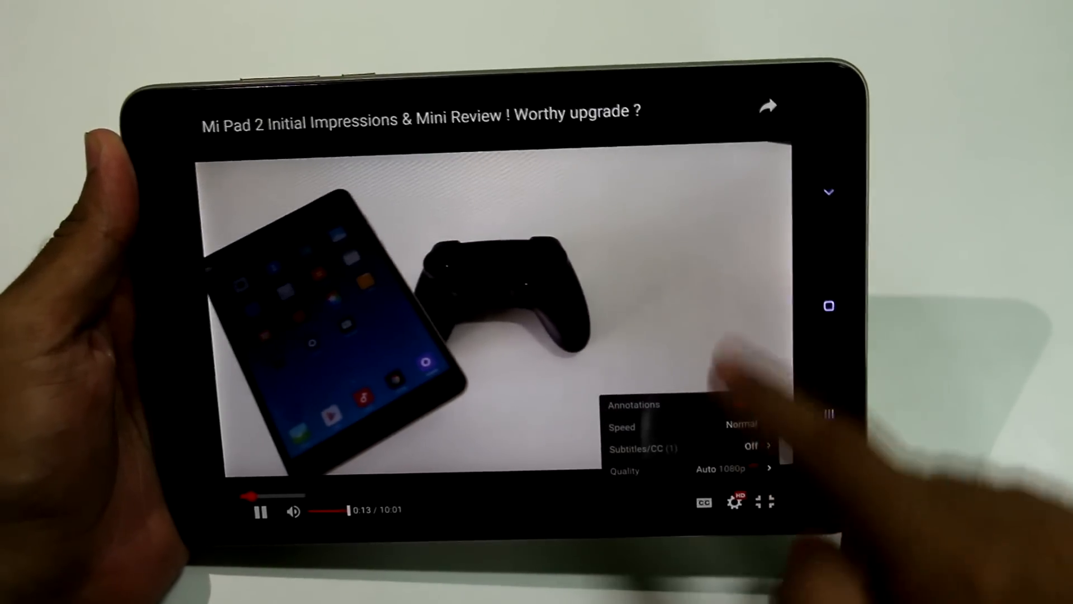
pyautogui.click(694, 468)
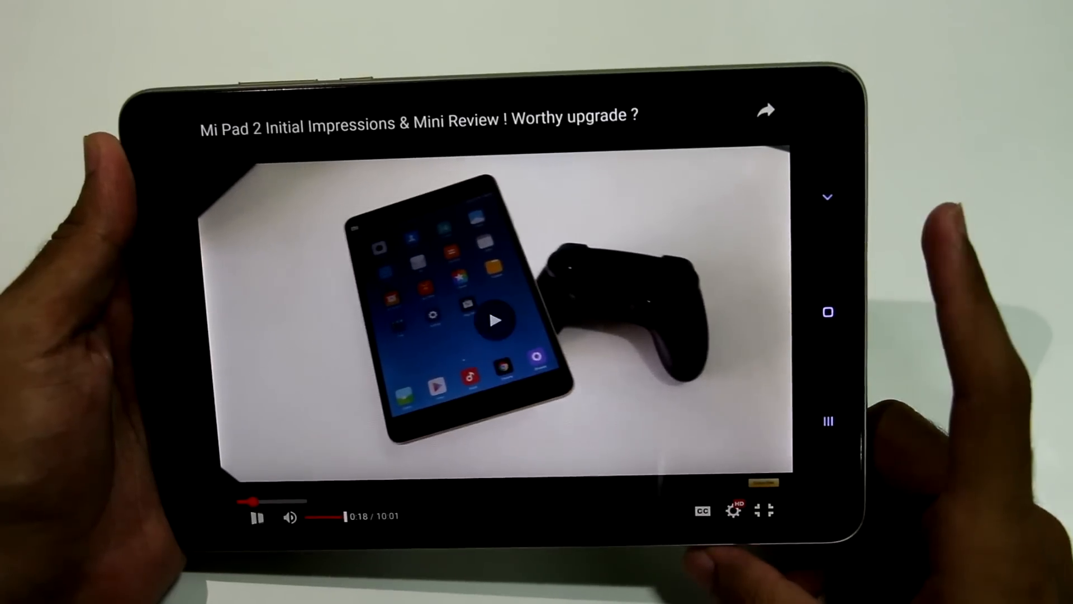
pyautogui.click(496, 321)
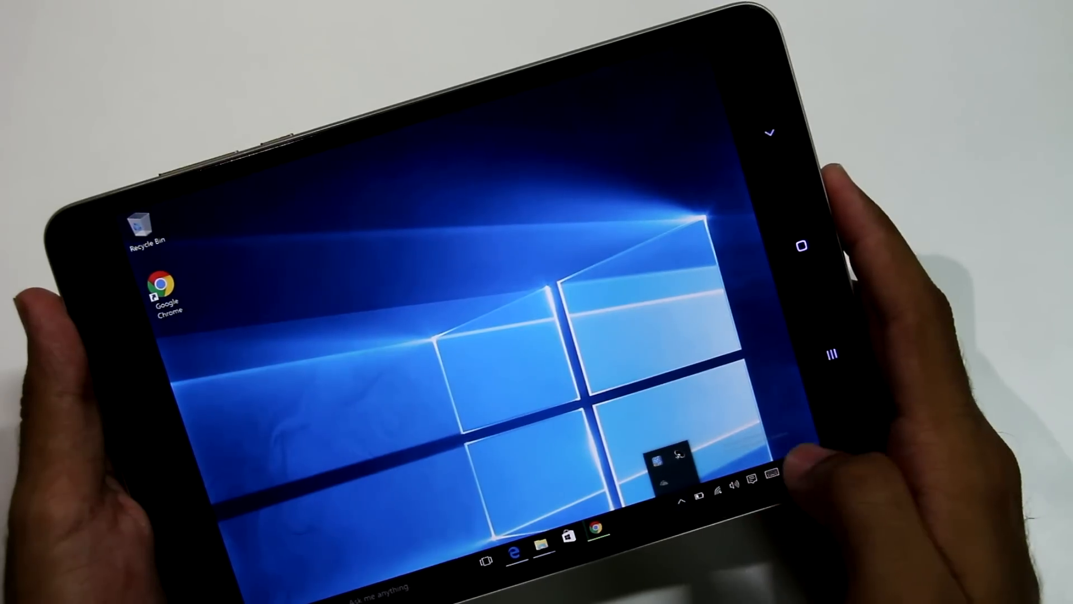
# Open Control Panel in icon view and go to the Balanced plan's display and sleep settings.
pyautogui.click(770, 477)
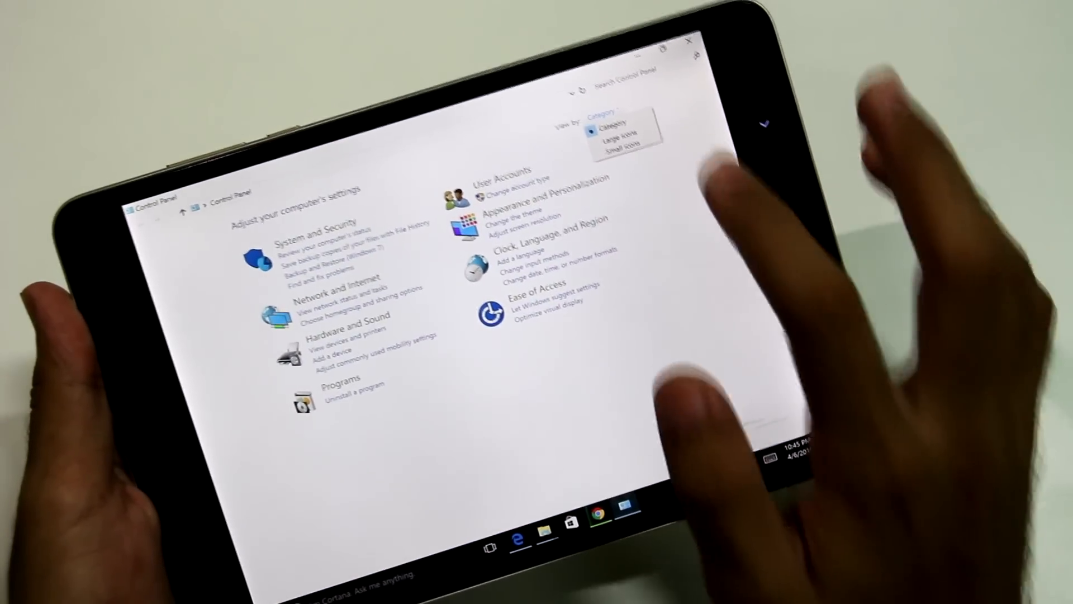
pyautogui.click(616, 132)
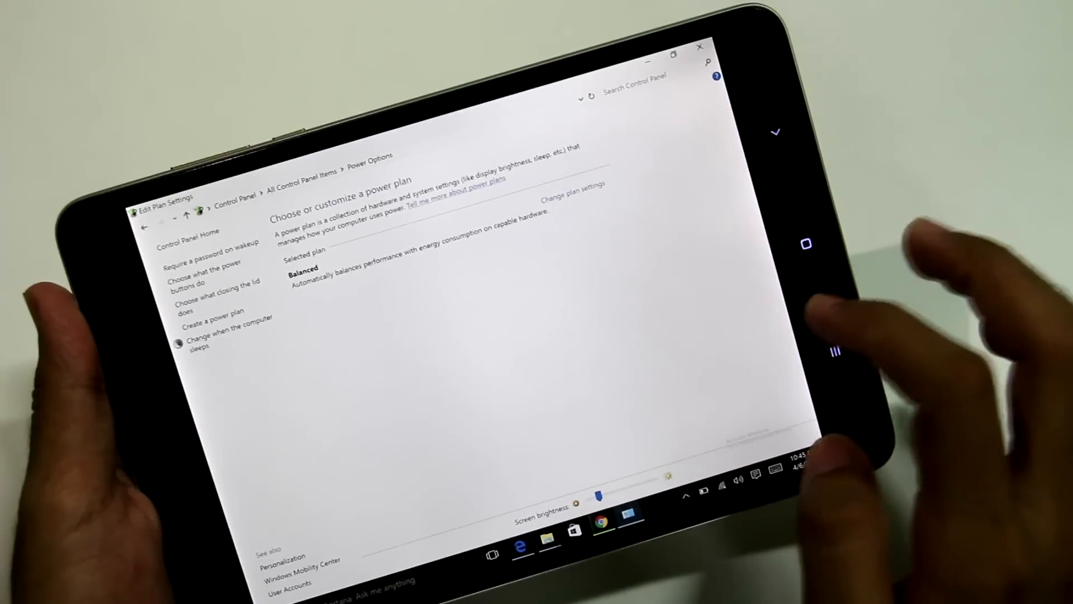
pyautogui.click(573, 198)
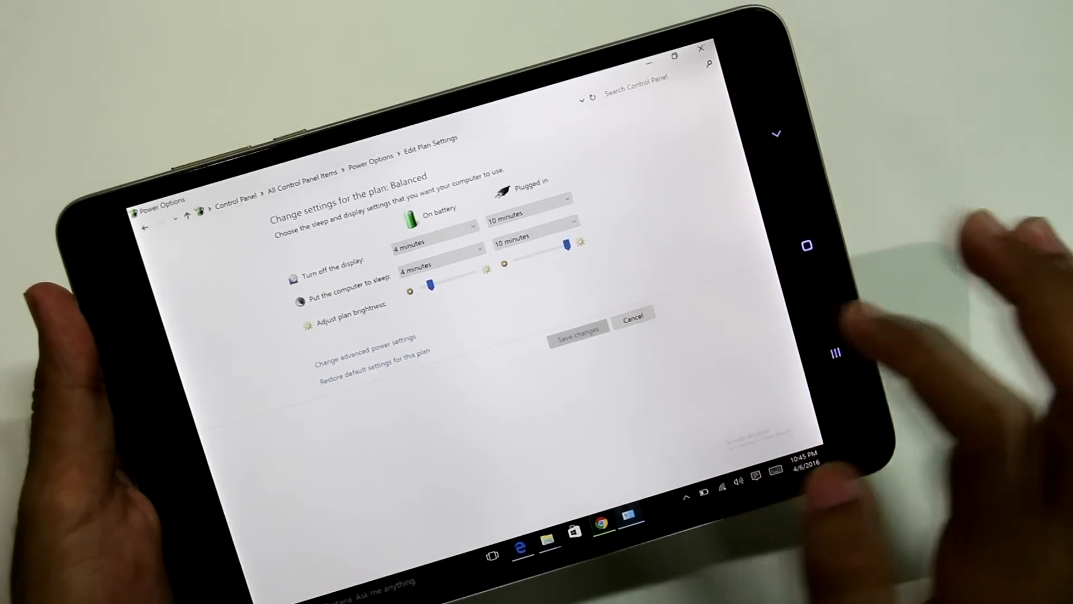